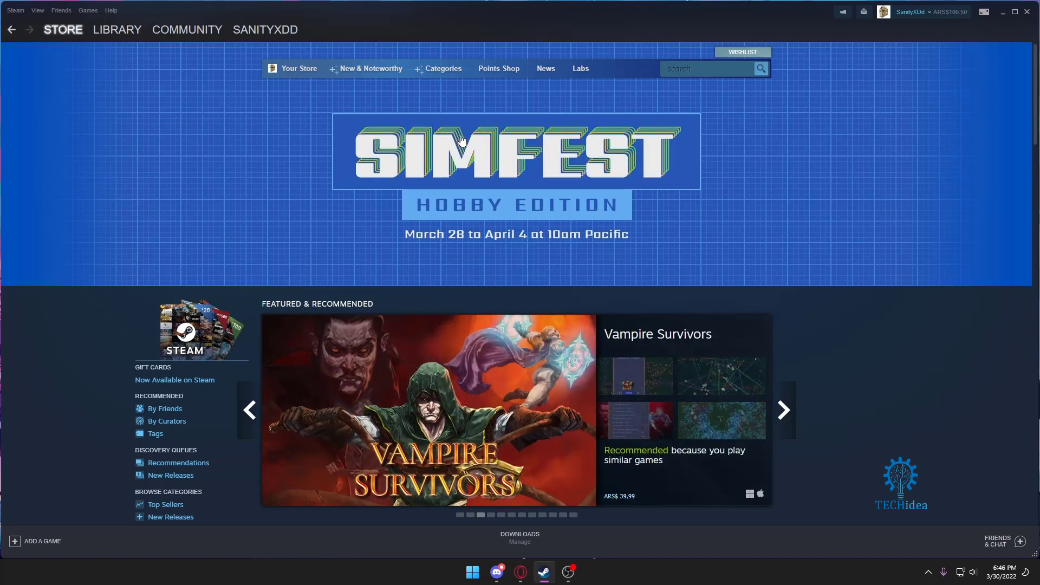
# - Show the Library with the Red Dead Online game page open
pyautogui.click(186, 29)
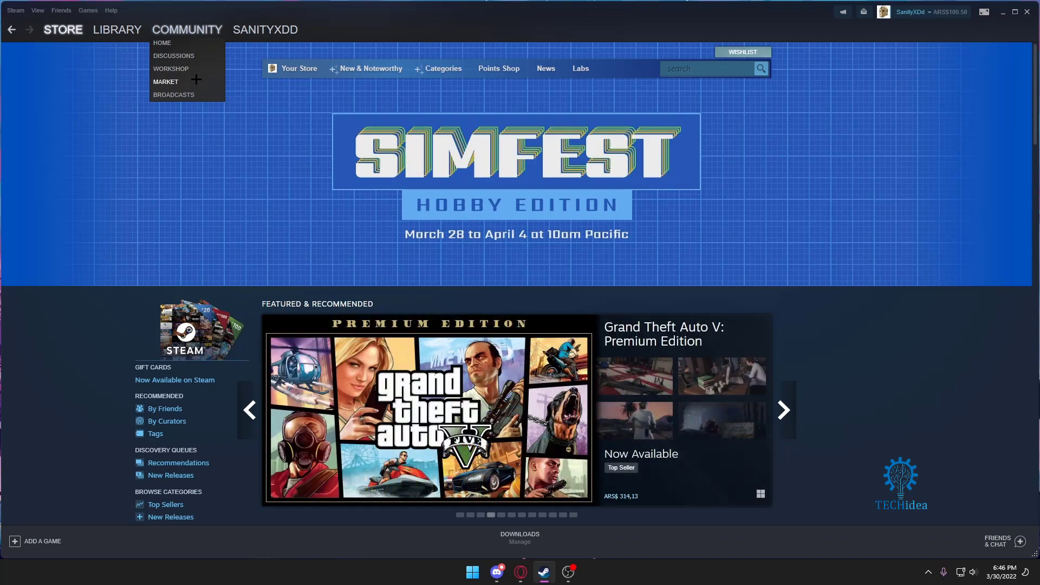
pyautogui.click(117, 30)
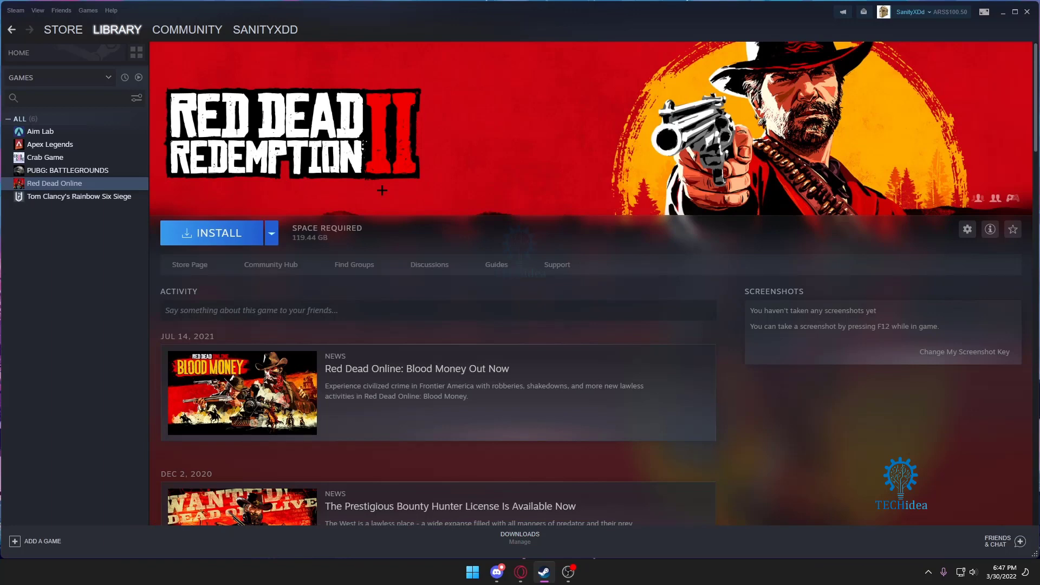
pyautogui.moveTo(269, 102)
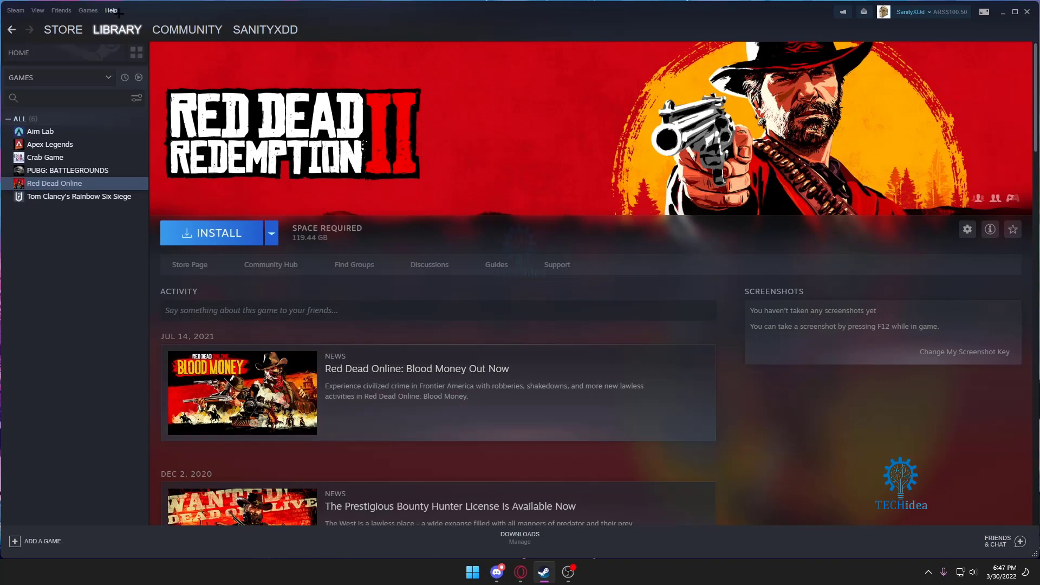
# - Go to Help > Steam Support and choose the Purchases category
pyautogui.click(111, 10)
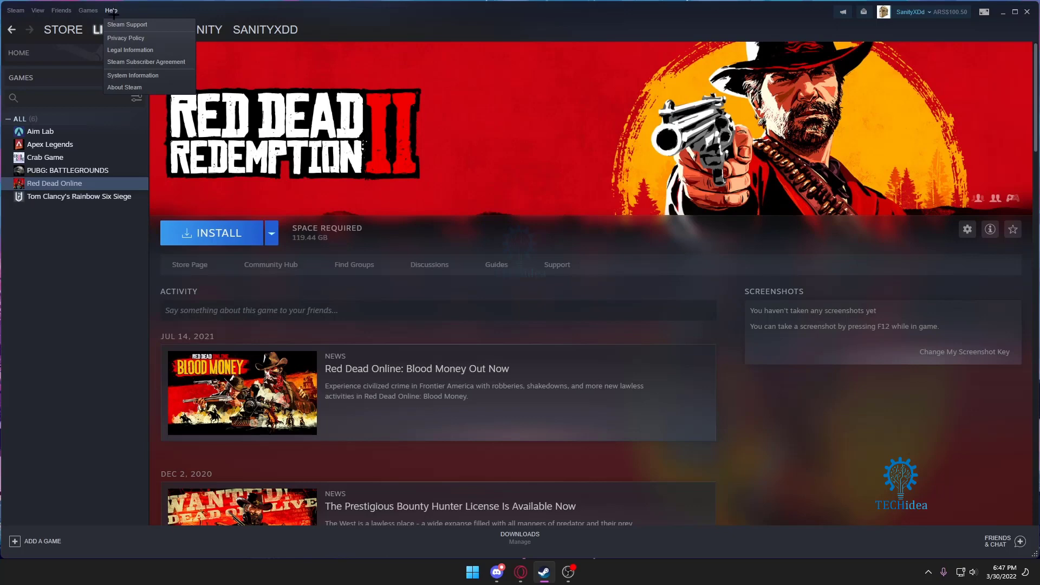
pyautogui.click(127, 25)
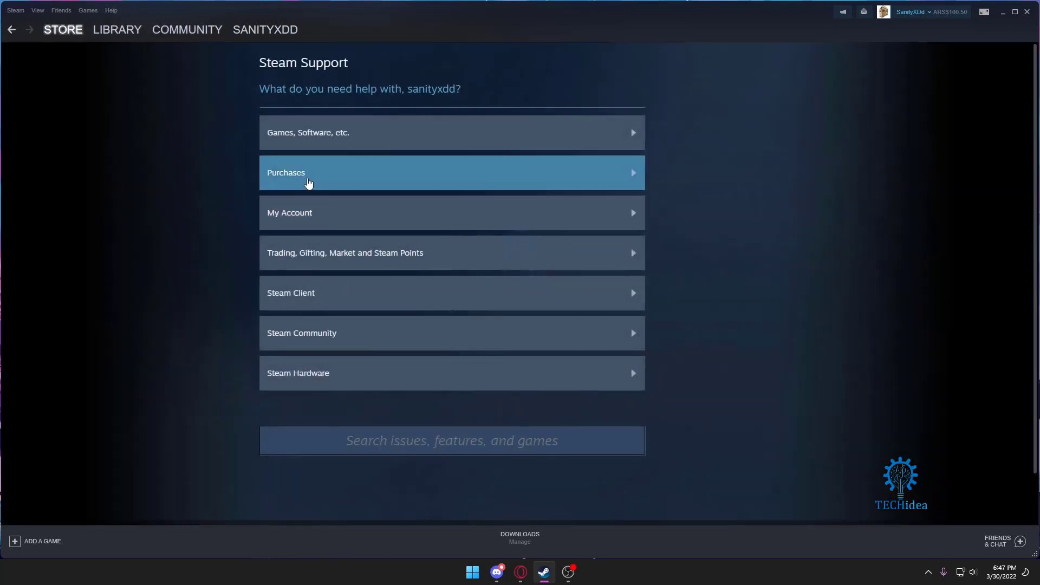
pyautogui.moveTo(344, 174)
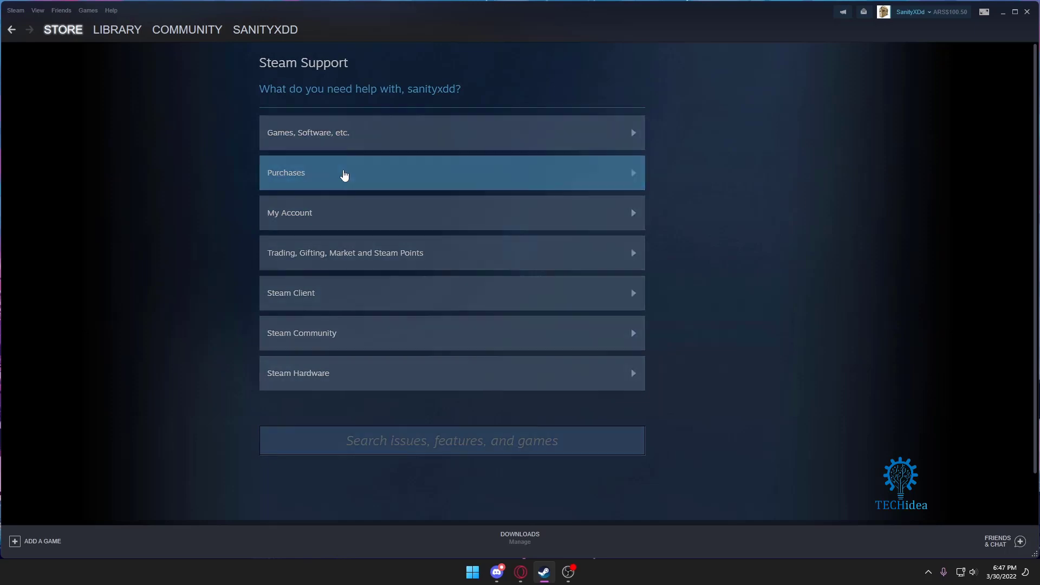
pyautogui.click(451, 172)
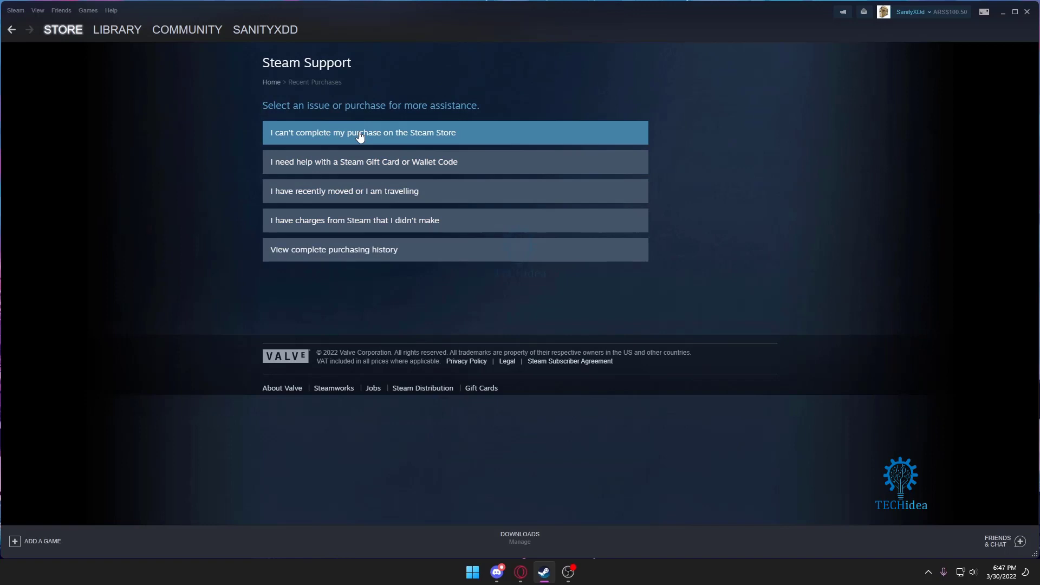
pyautogui.moveTo(338, 232)
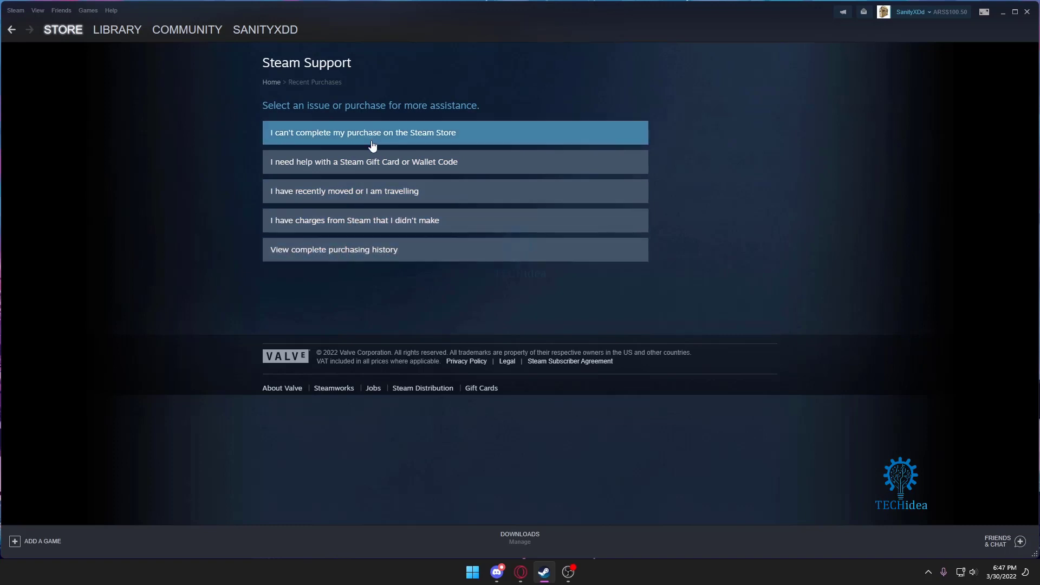
pyautogui.moveTo(214, 173)
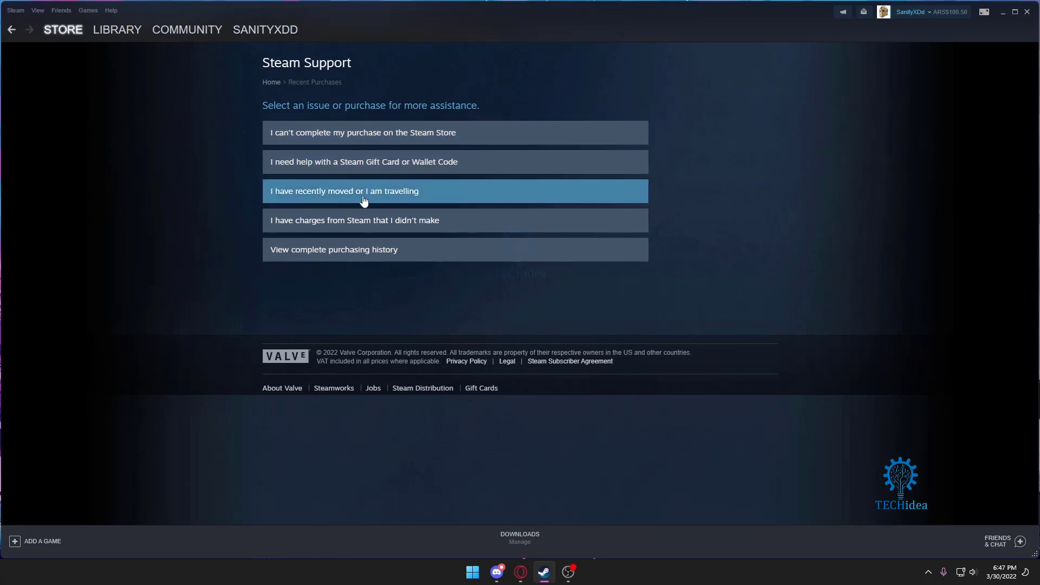
pyautogui.moveTo(369, 256)
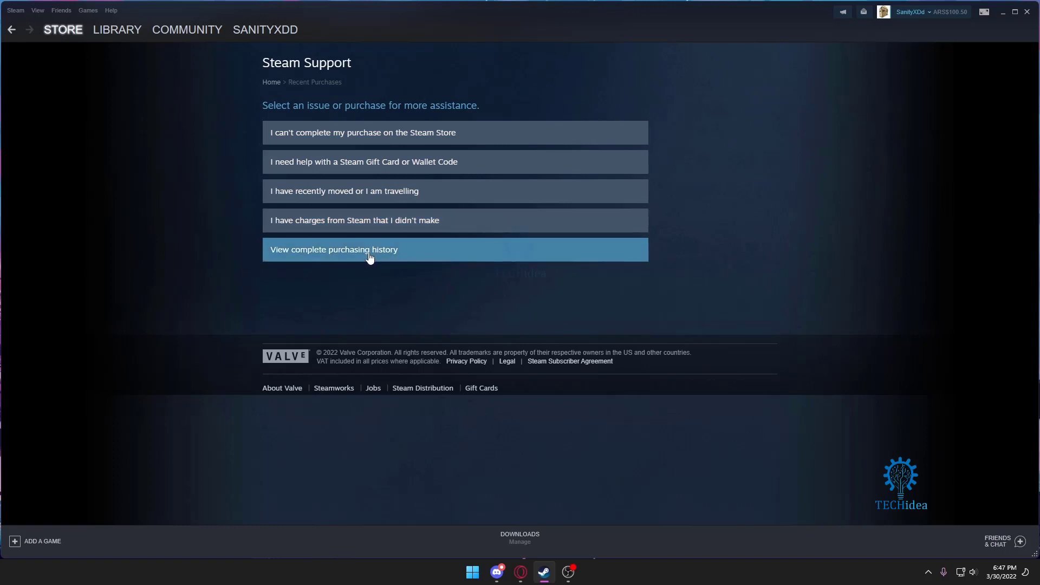
# - Open the complete purchase history and pick the Red Dead Online transaction
pyautogui.click(370, 252)
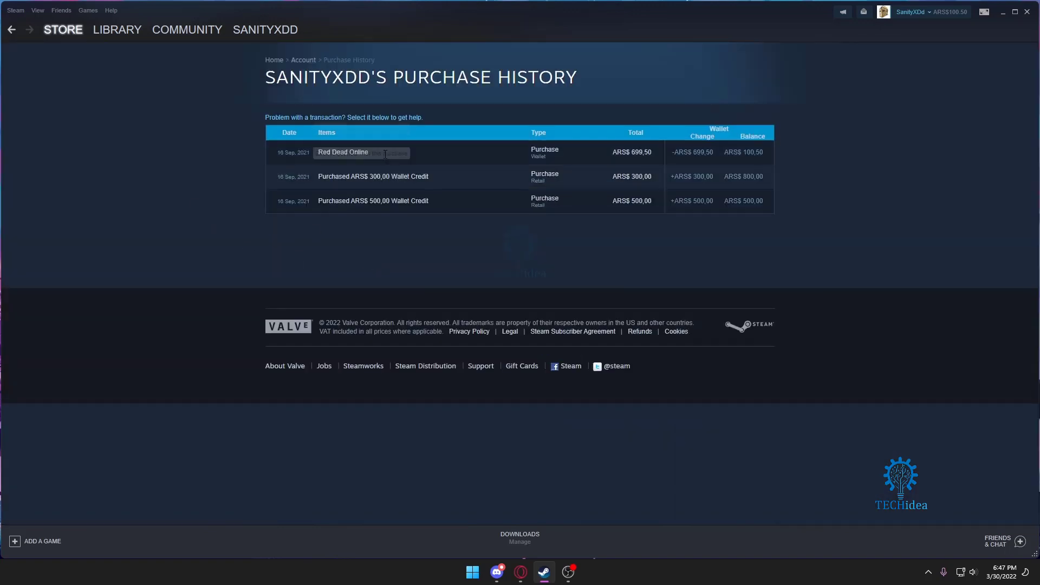
pyautogui.moveTo(343, 152)
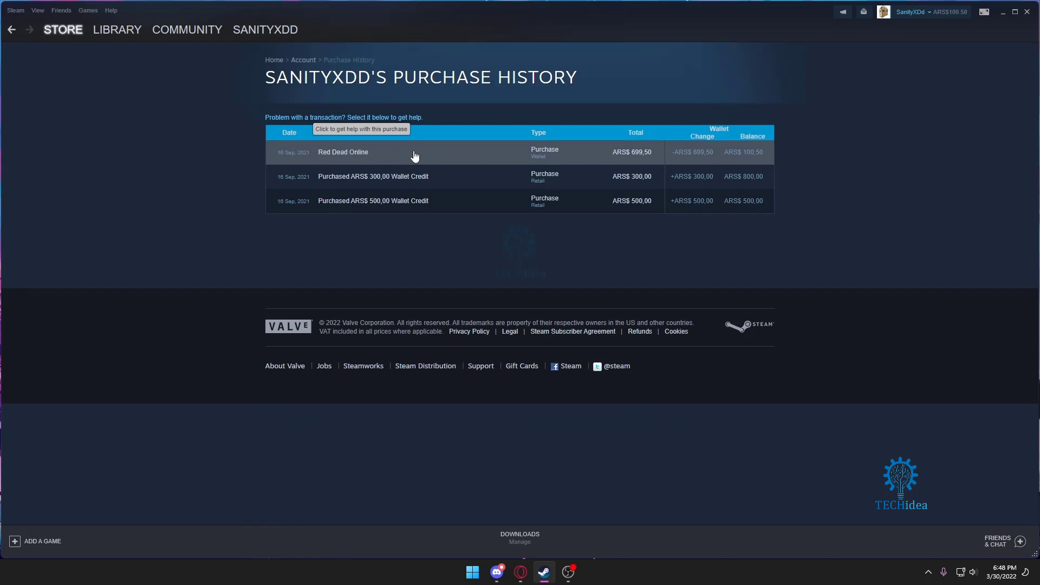
pyautogui.click(411, 152)
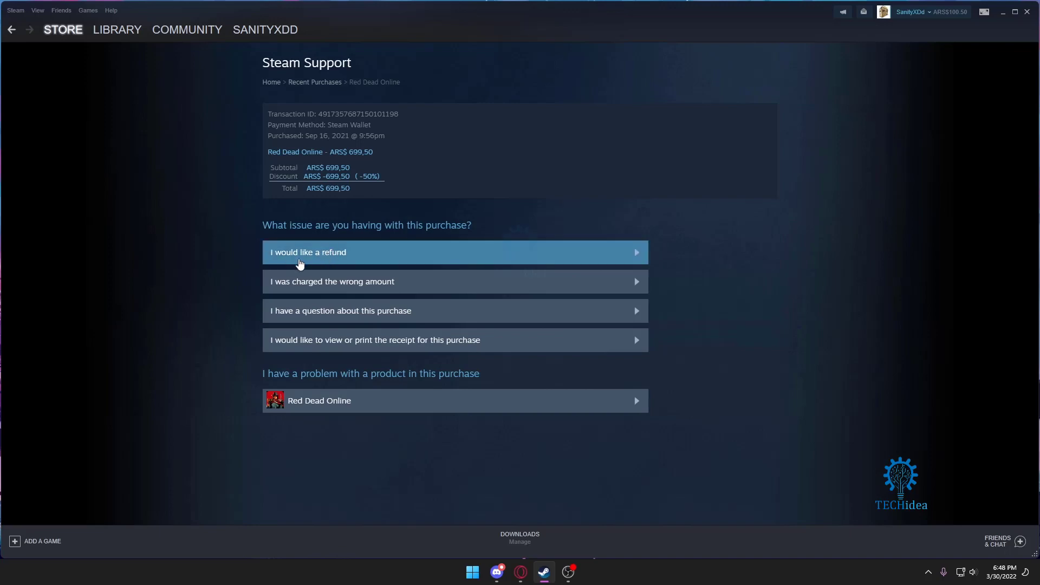
pyautogui.moveTo(357, 257)
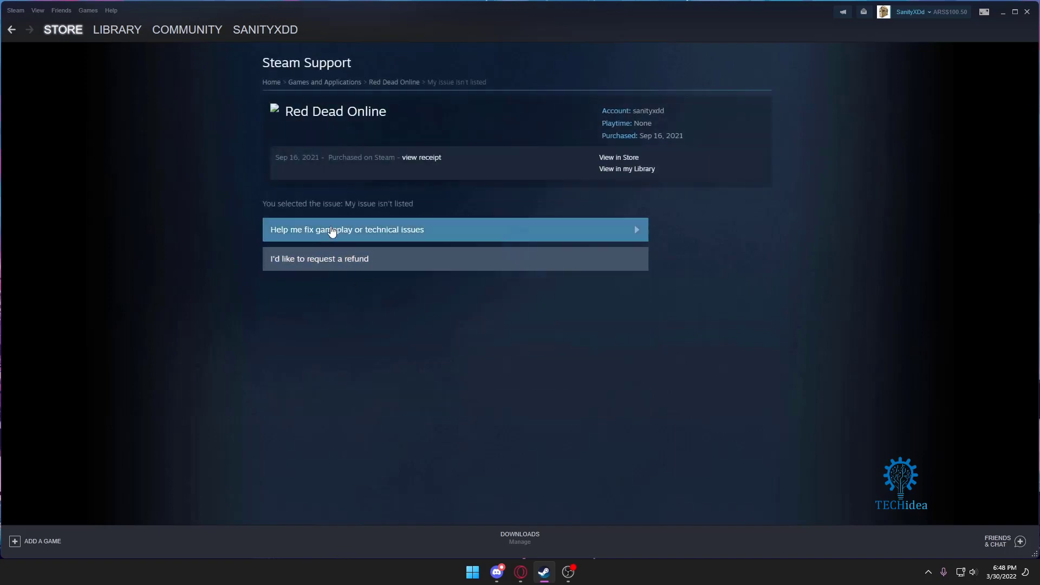
pyautogui.moveTo(319, 259)
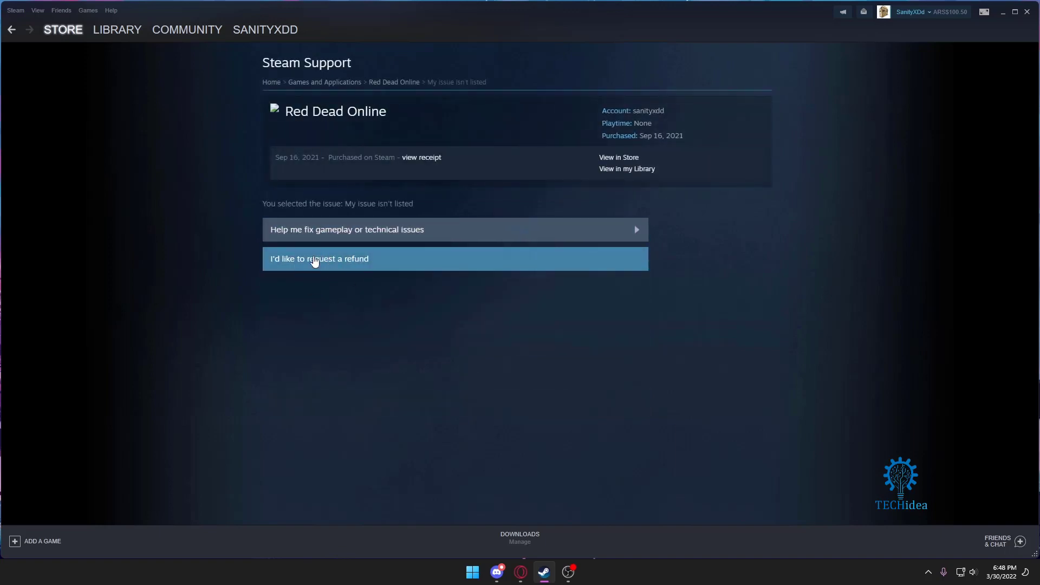
# - Start a Red Dead Online refund request with reason 'I purchased this by accident'
pyautogui.click(320, 258)
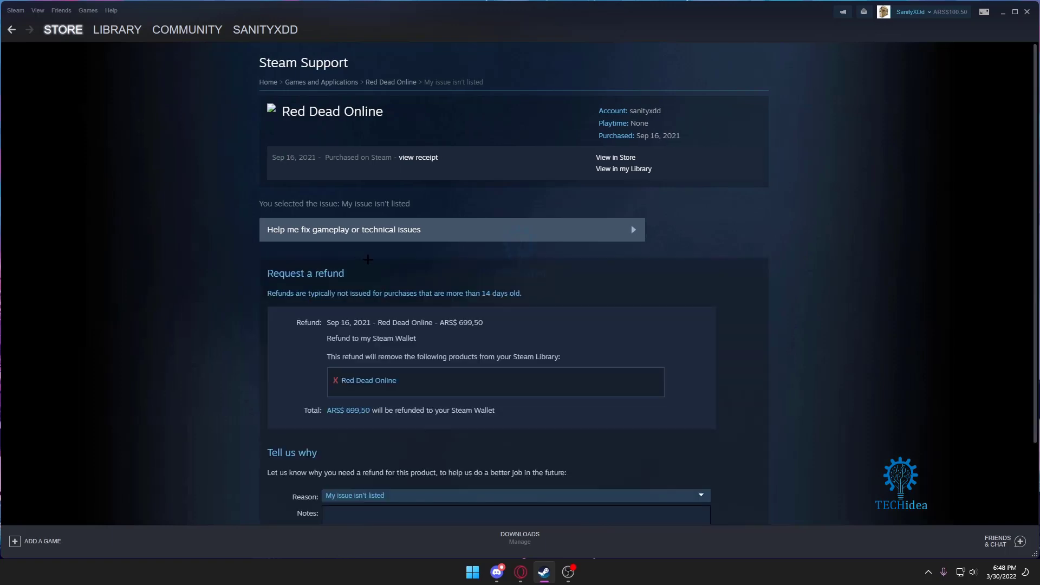
pyautogui.scroll(-3)
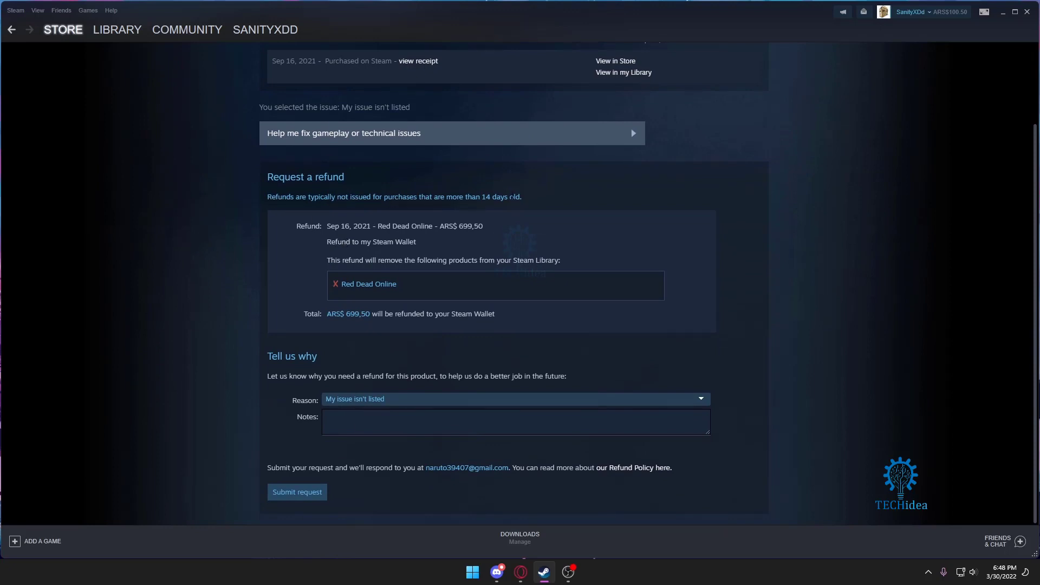
pyautogui.click(514, 398)
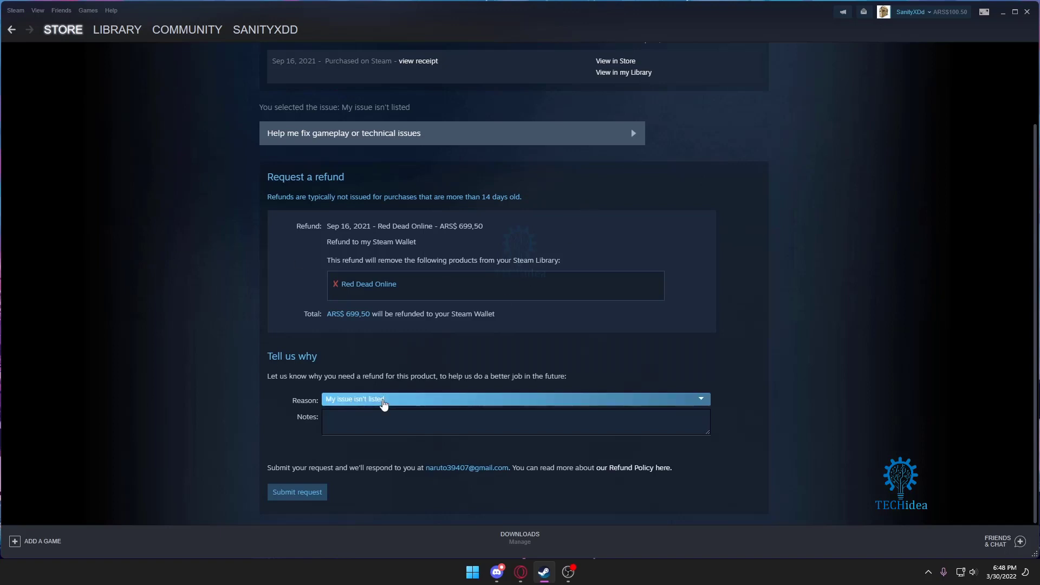
pyautogui.moveTo(400, 400)
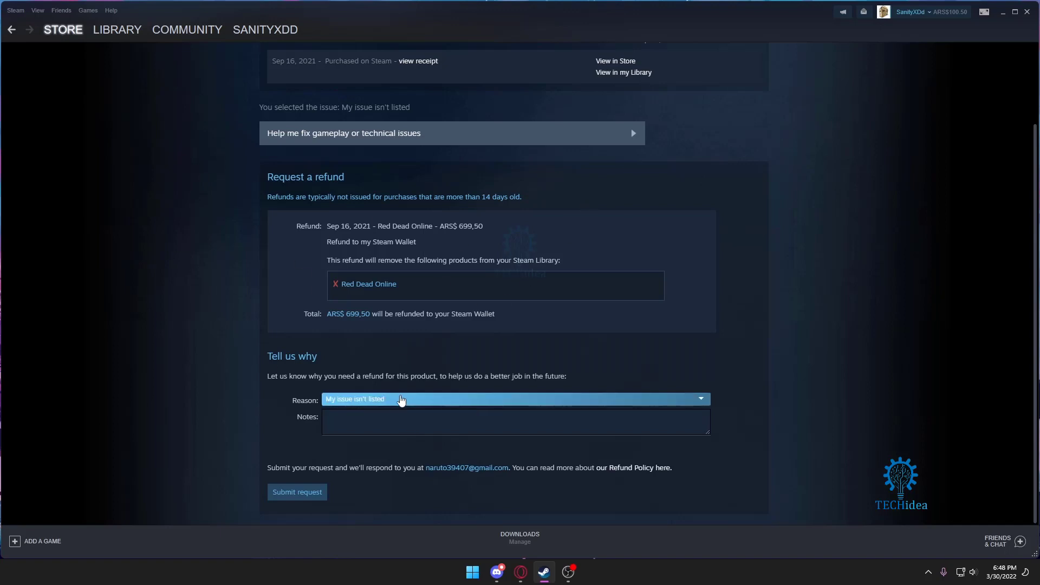
pyautogui.click(514, 398)
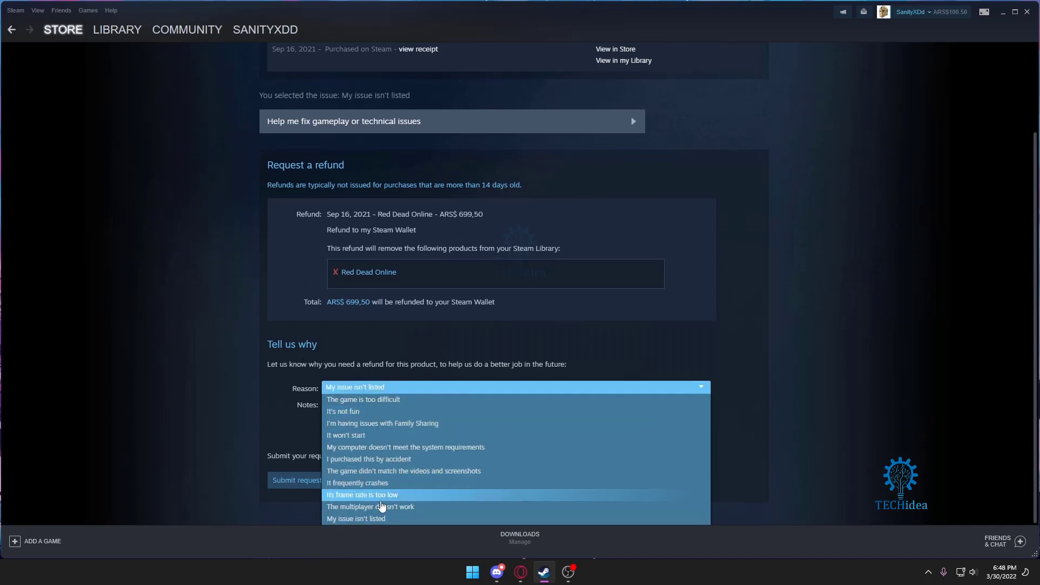
pyautogui.moveTo(375, 485)
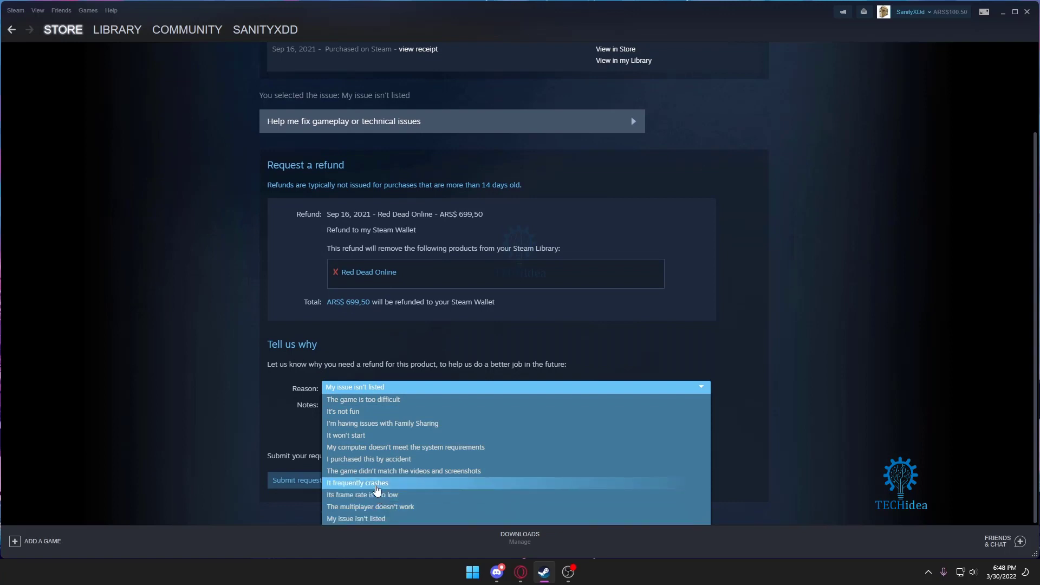
pyautogui.click(368, 458)
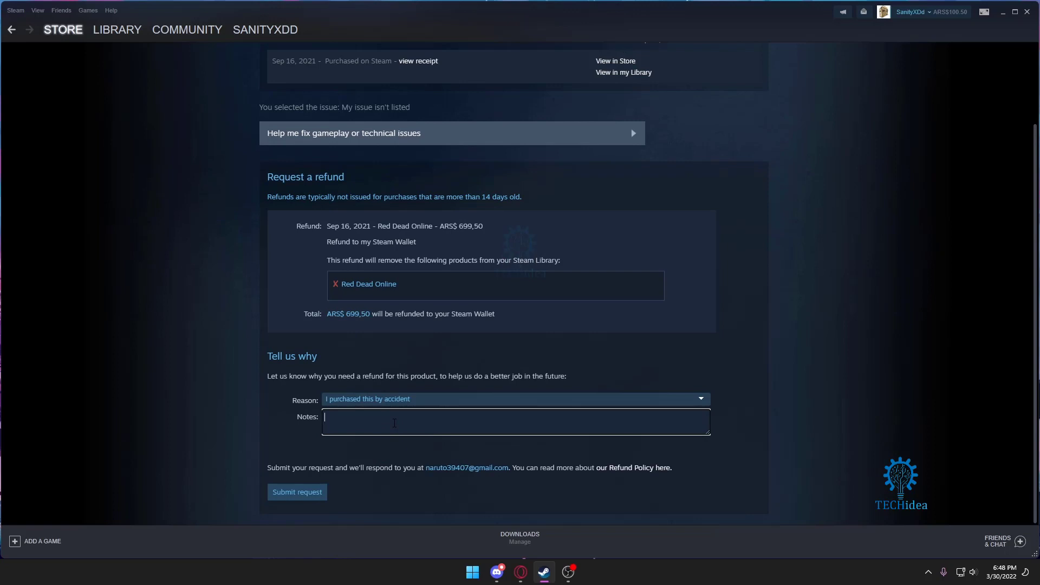
# - Add a note saying the game hasn't been played and submit the request
pyautogui.write('I haven')
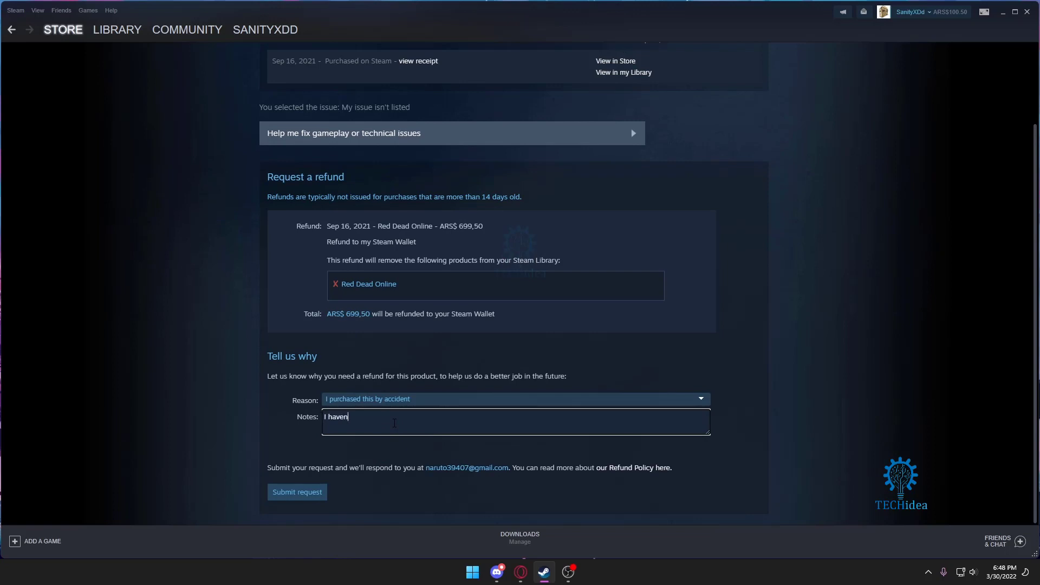
pyautogui.write("'t plaue")
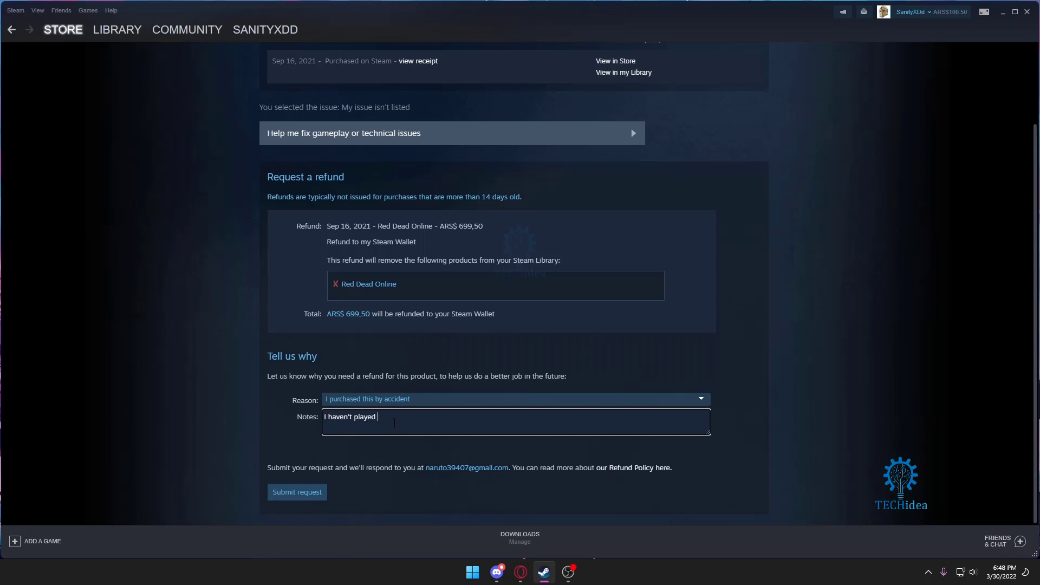
pyautogui.write('this game and i would like a')
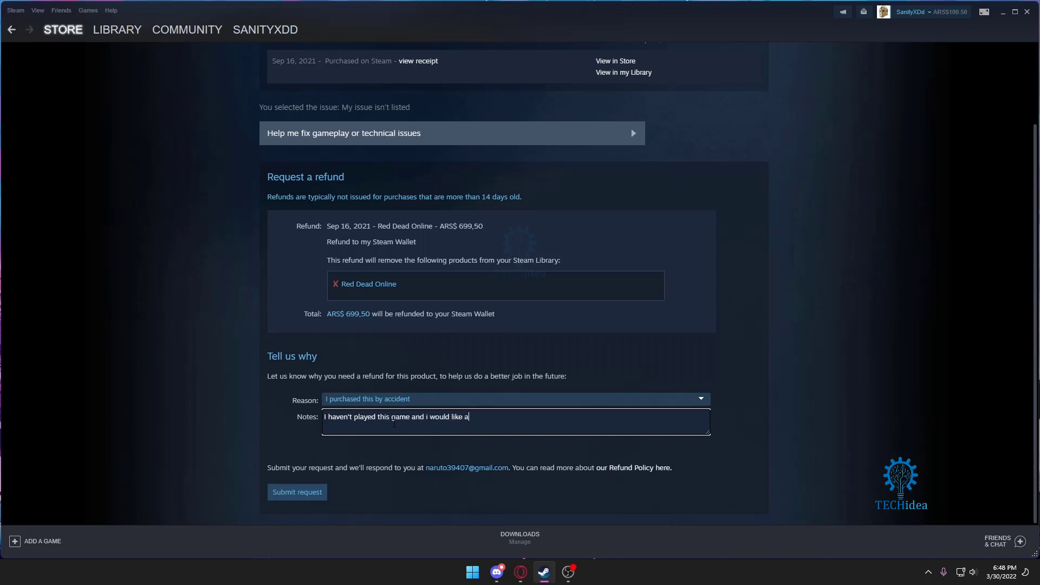
pyautogui.write('refund')
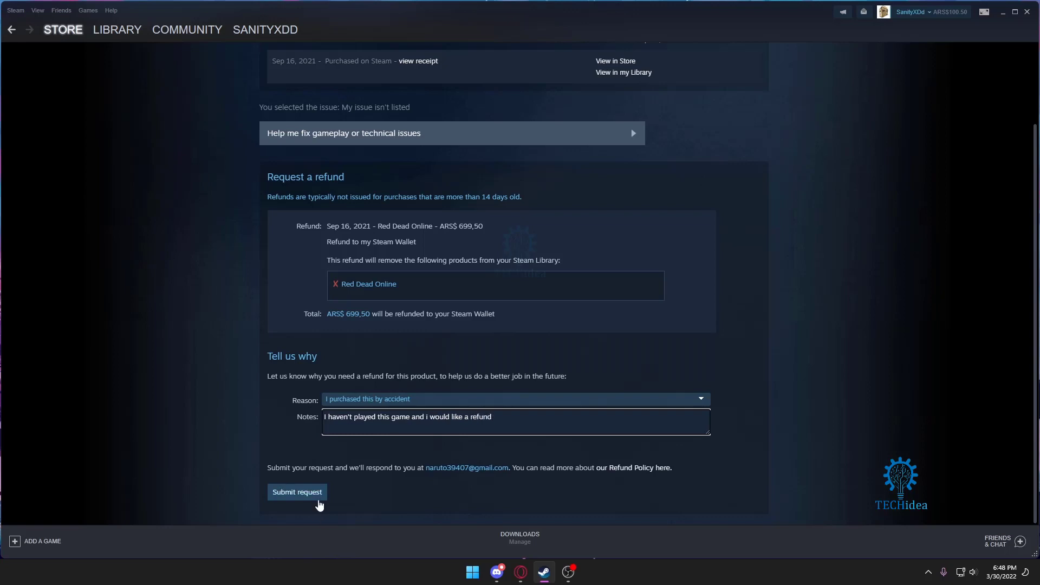
pyautogui.click(297, 491)
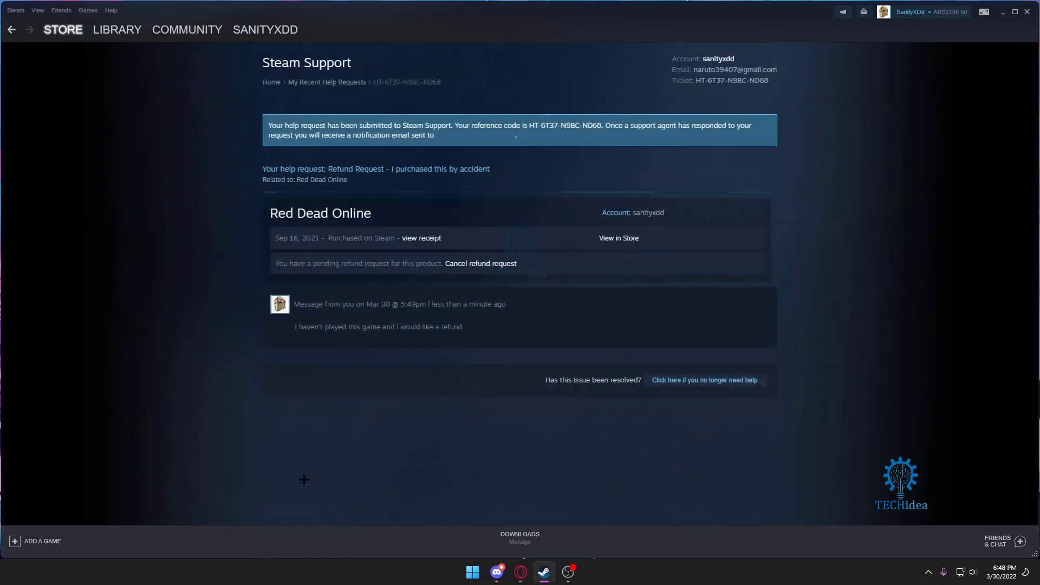